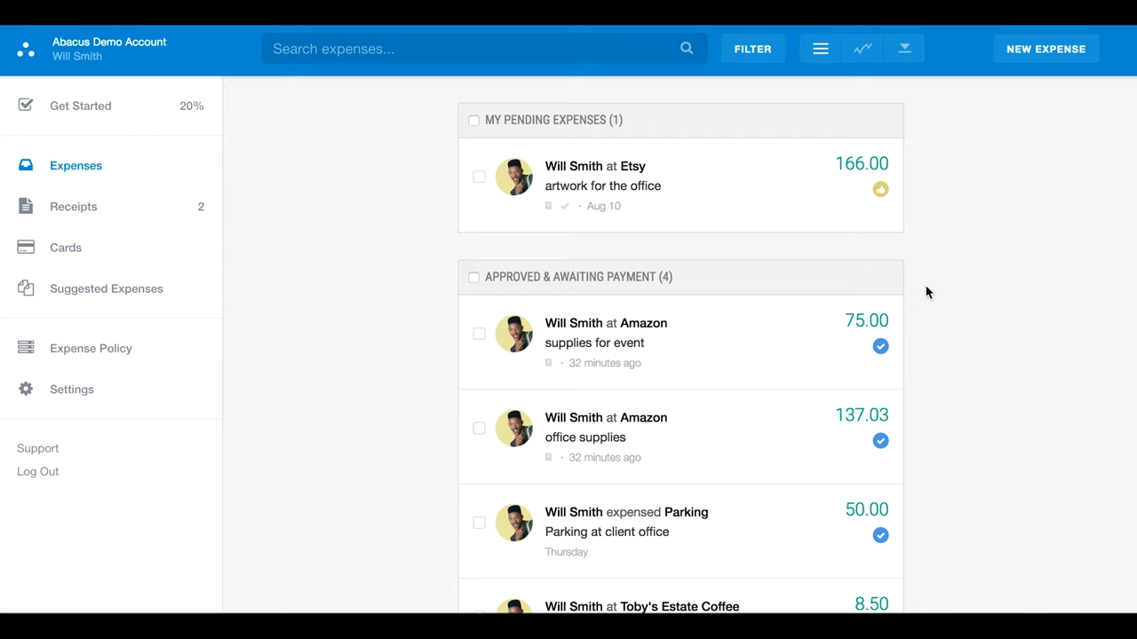
mouse_move(976, 314)
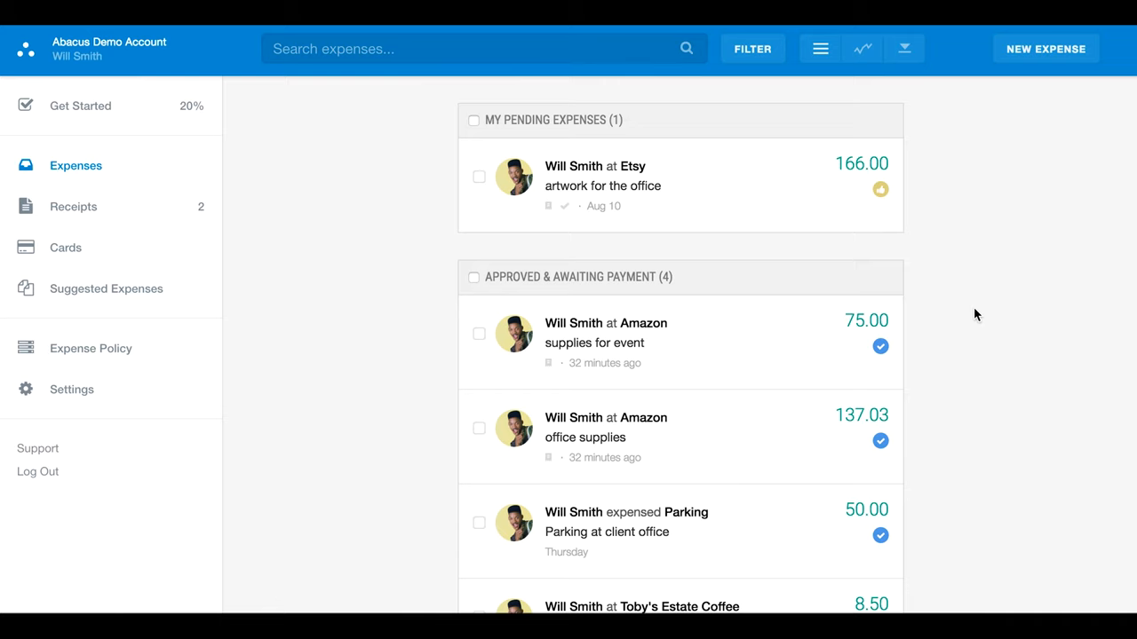
mouse_move(1008, 126)
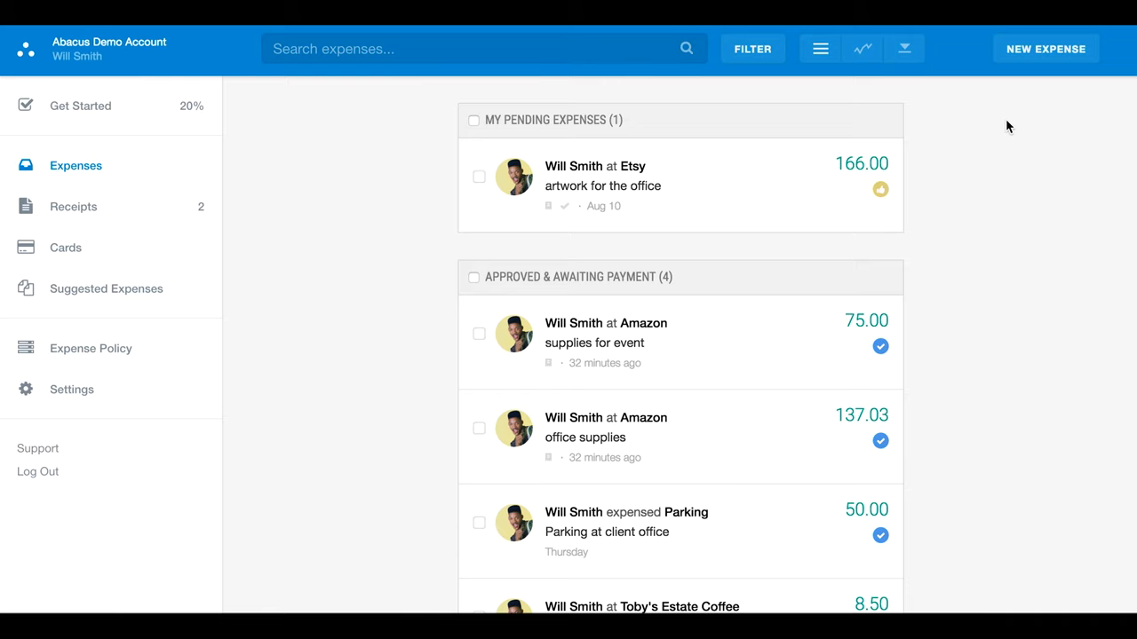
Step: Discard an unsaved new expense form, then view the Amazon office supplies and Adobe subscription receipts
left_click(1046, 49)
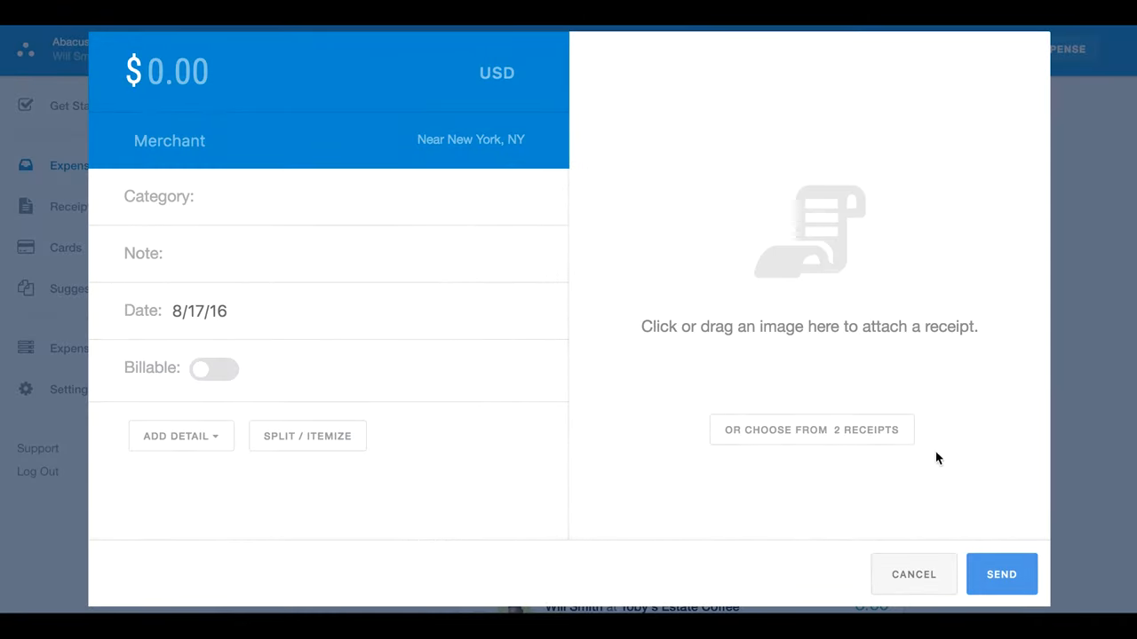
left_click(914, 574)
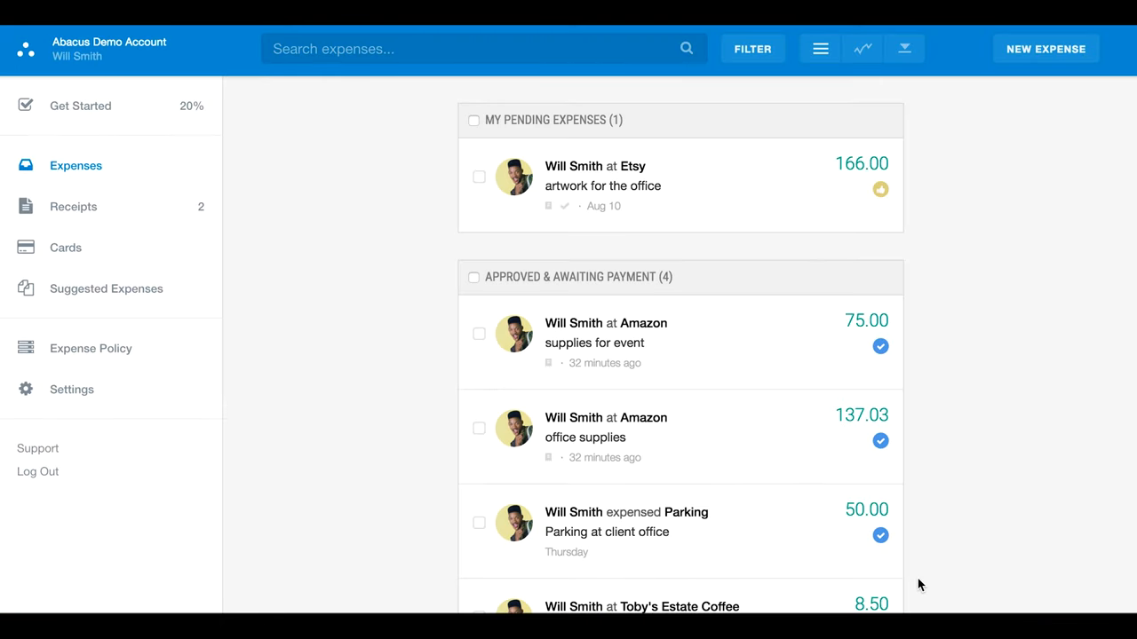
mouse_move(923, 395)
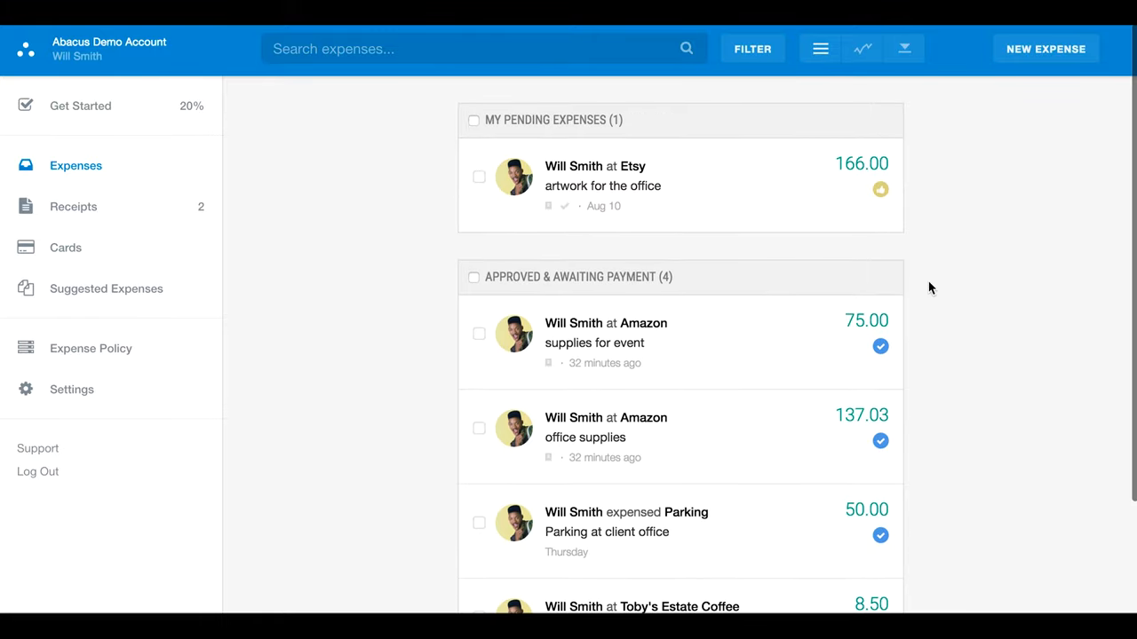
mouse_move(686, 258)
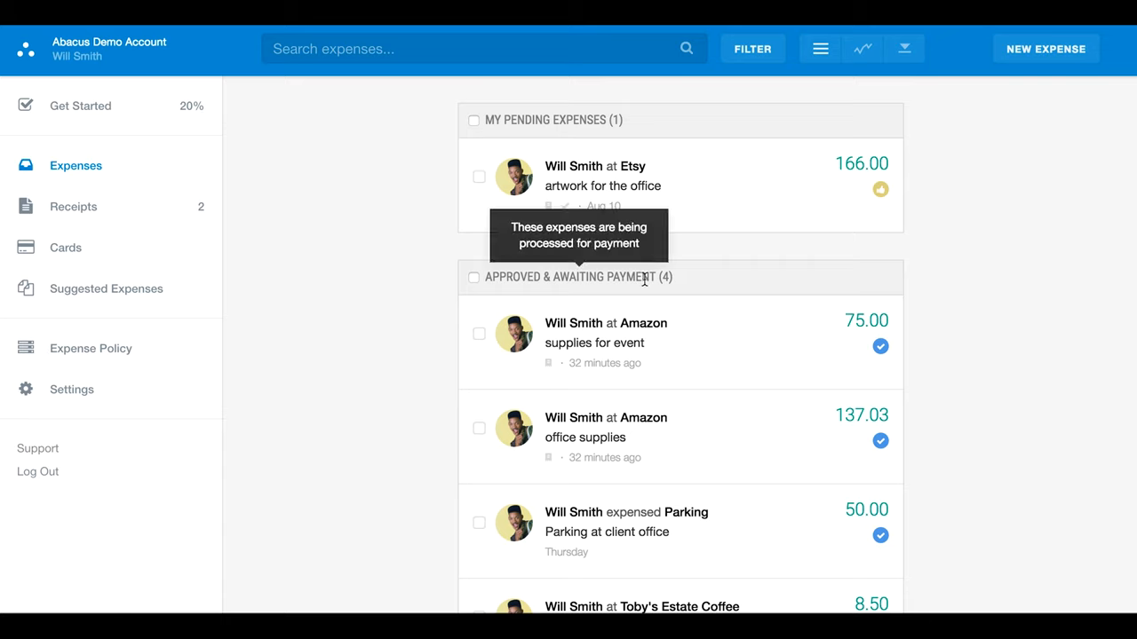
mouse_move(354, 273)
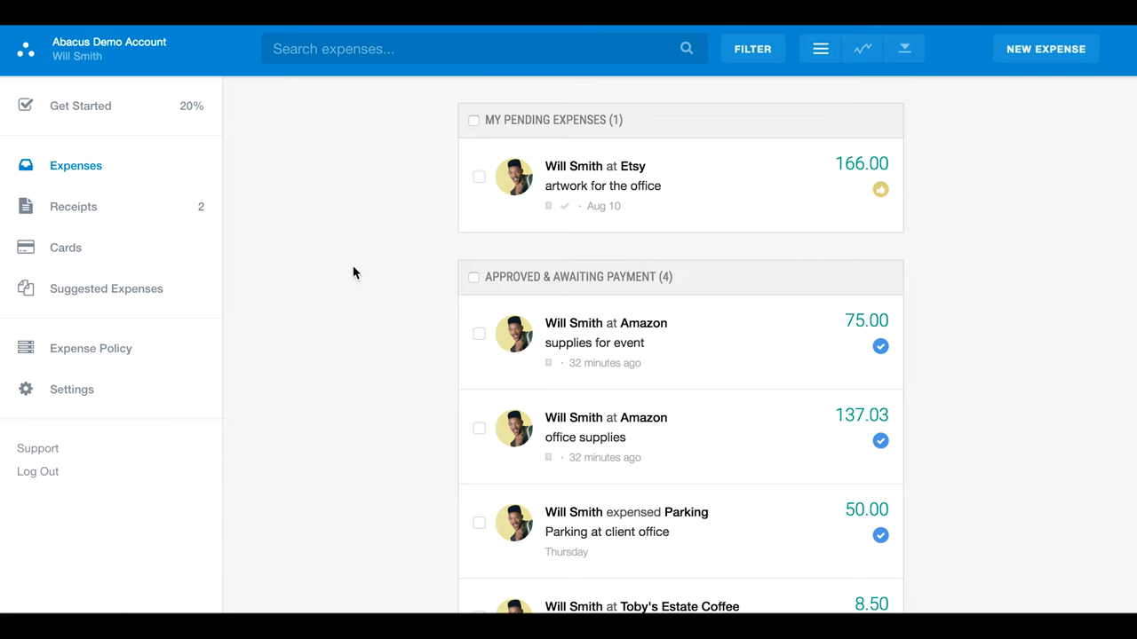
mouse_move(336, 259)
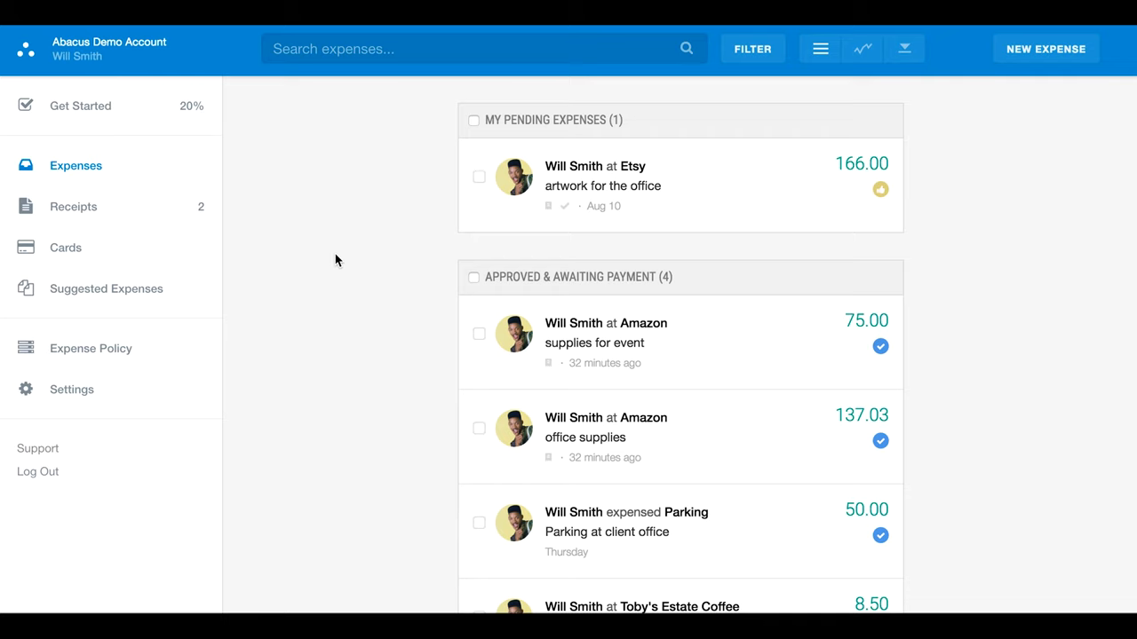
mouse_move(106, 220)
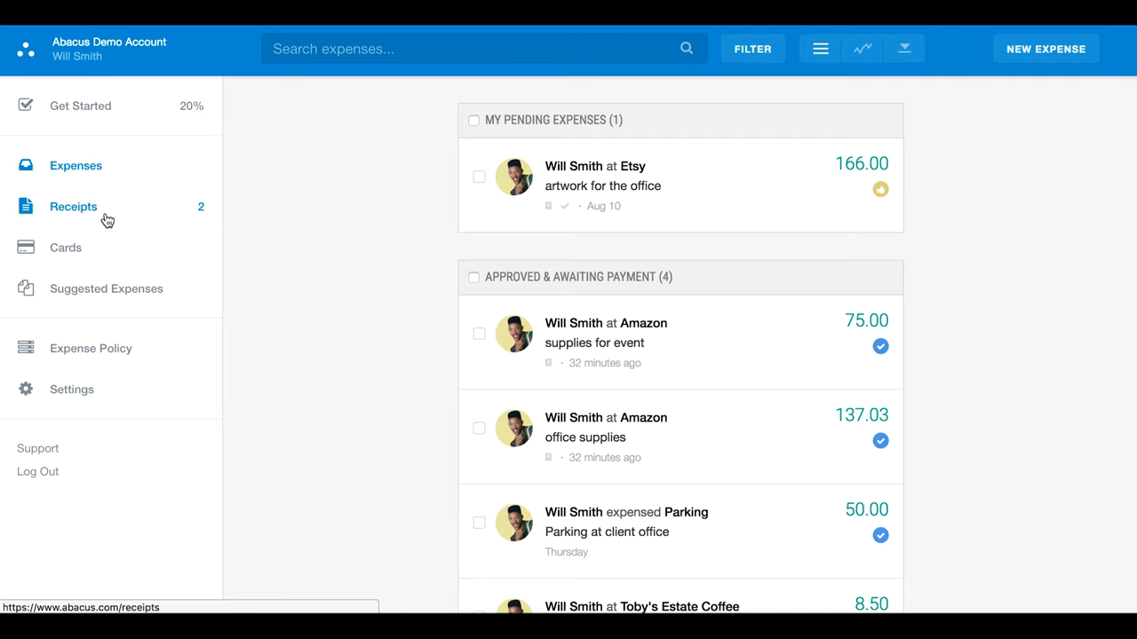
left_click(73, 206)
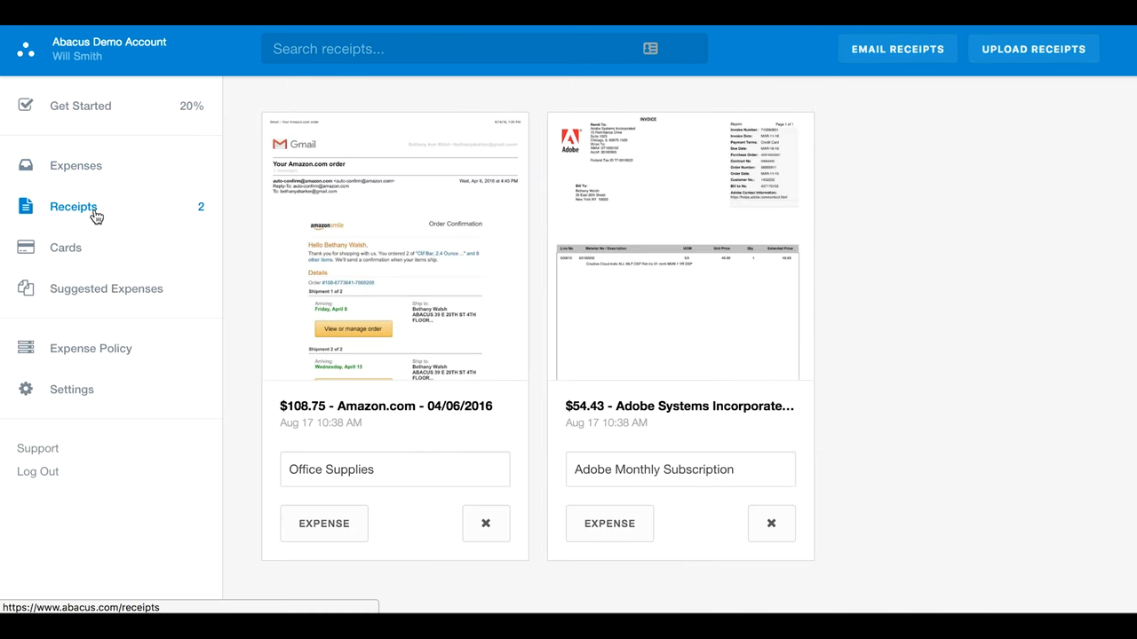
mouse_move(246, 231)
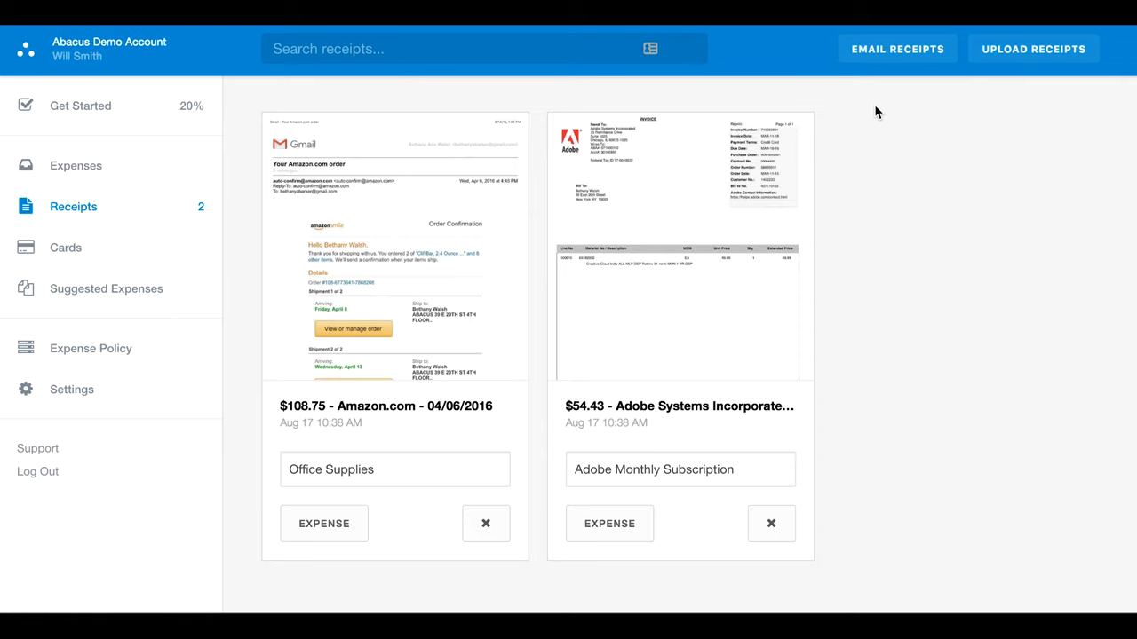
left_click(897, 49)
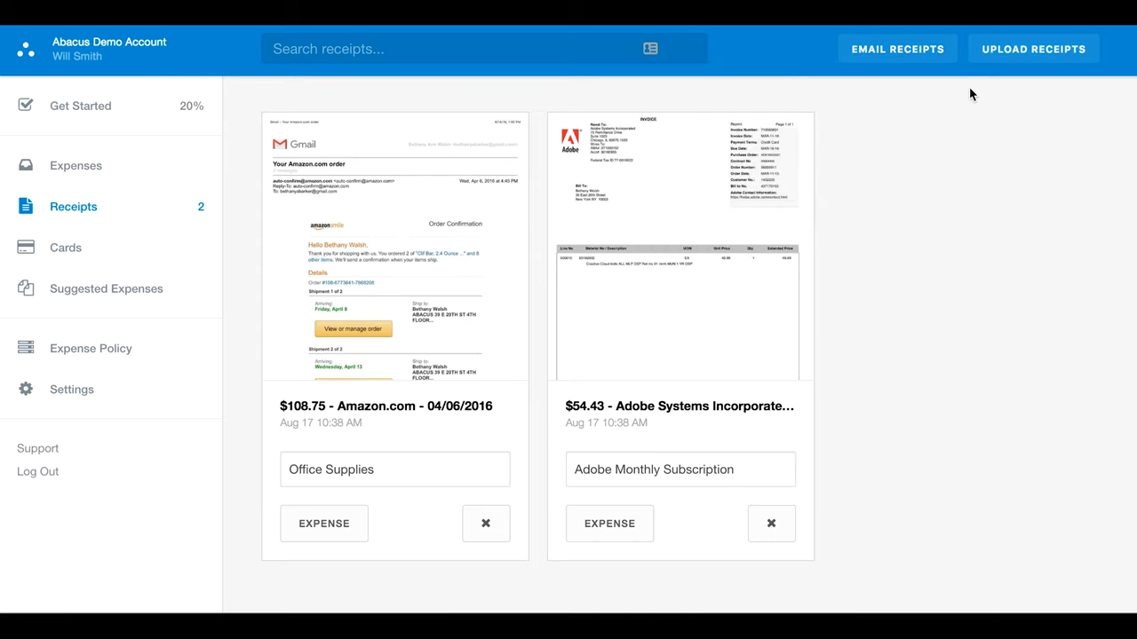
mouse_move(405, 219)
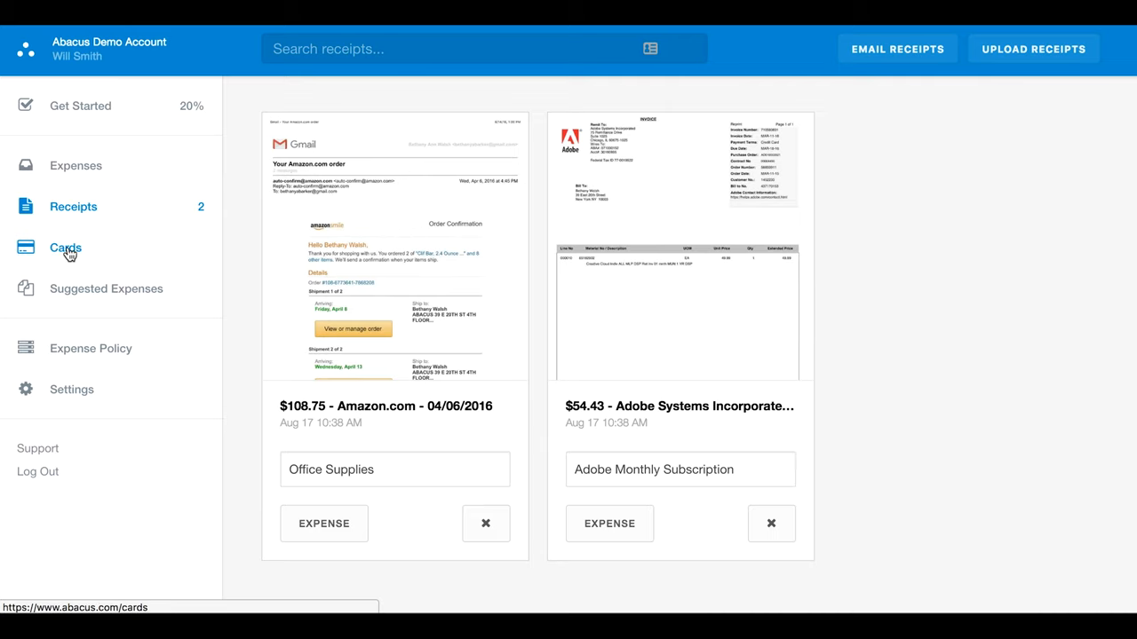
Step: View the empty Cards page, opening and closing the bank chooser without adding a card
left_click(65, 248)
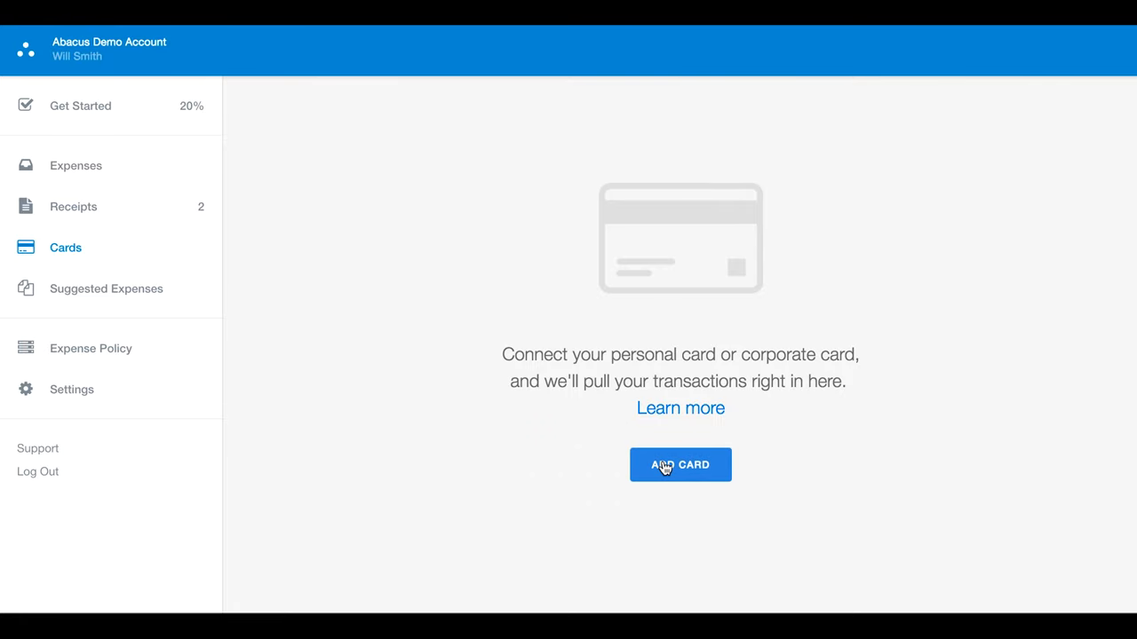
left_click(681, 464)
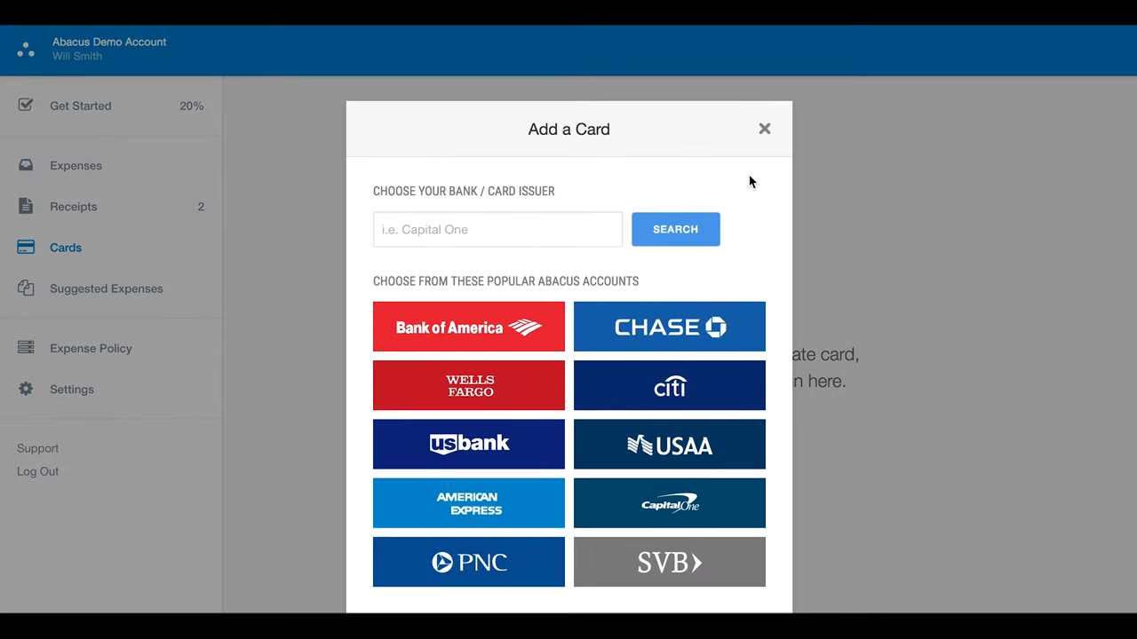
left_click(763, 129)
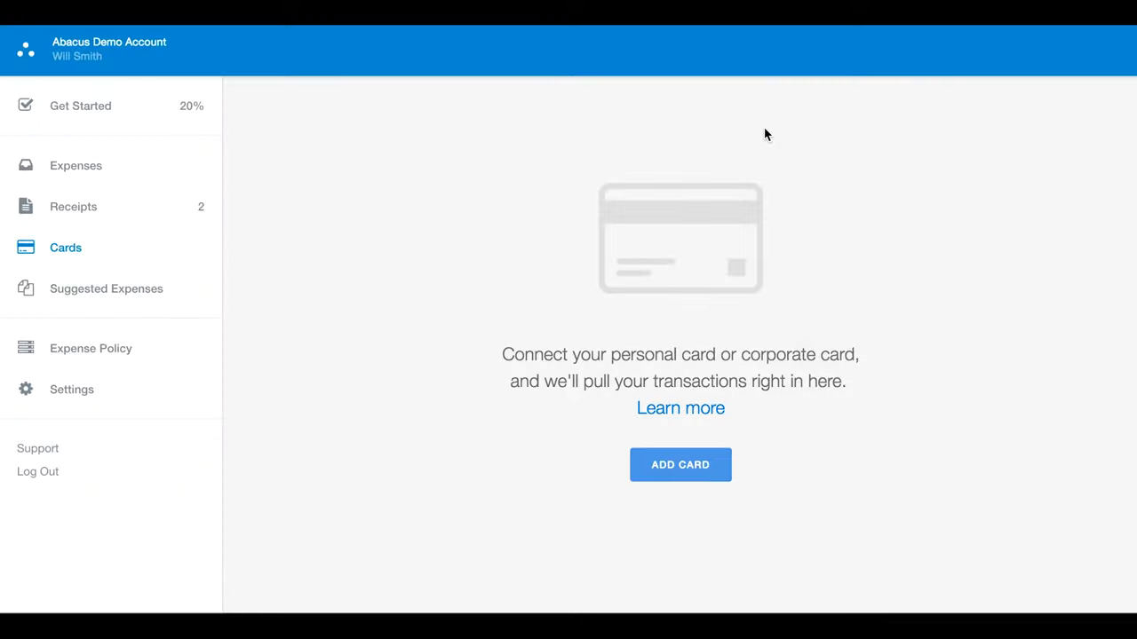
mouse_move(368, 254)
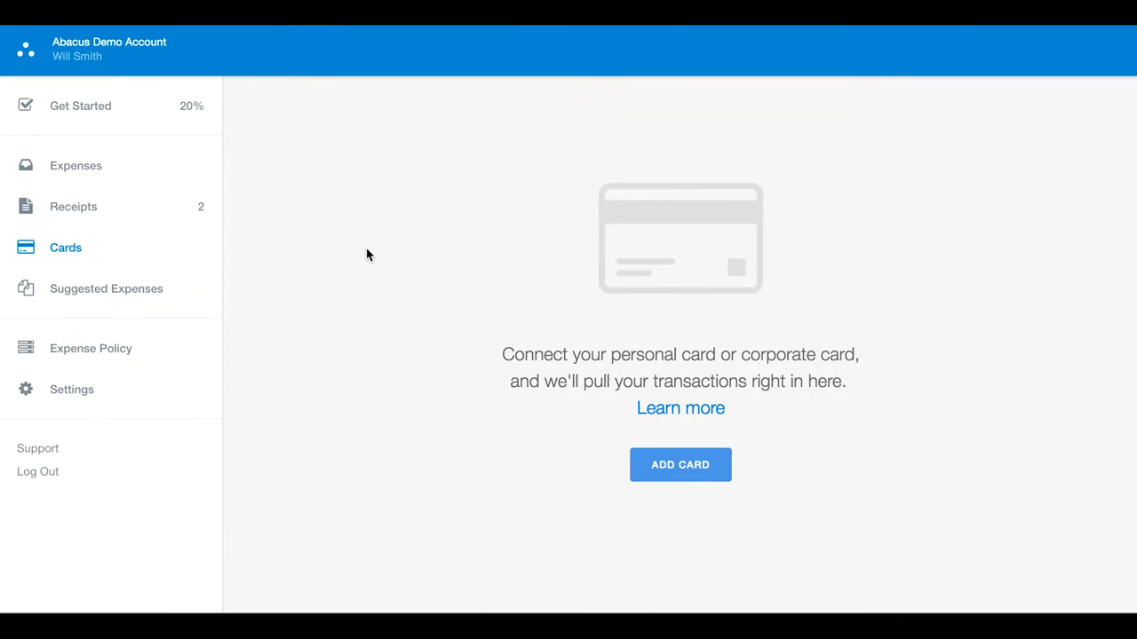
mouse_move(315, 296)
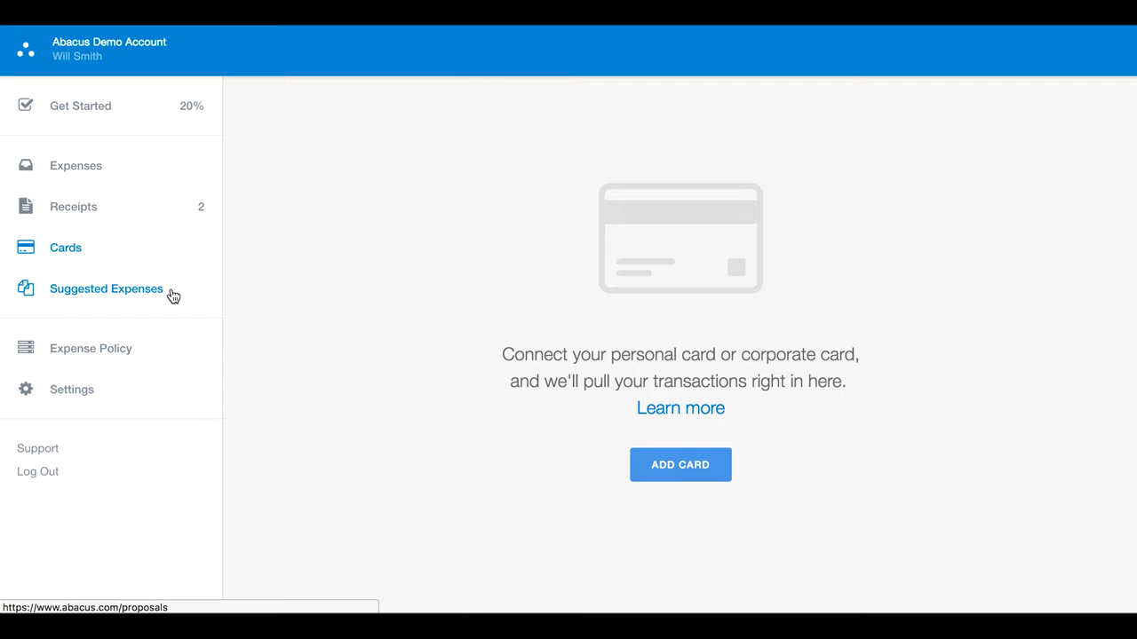
Step: Categorize the $108.75 Amazon.com suggestion as Office Expenses, quick-submit it, and view the Expense Policy rules
left_click(106, 288)
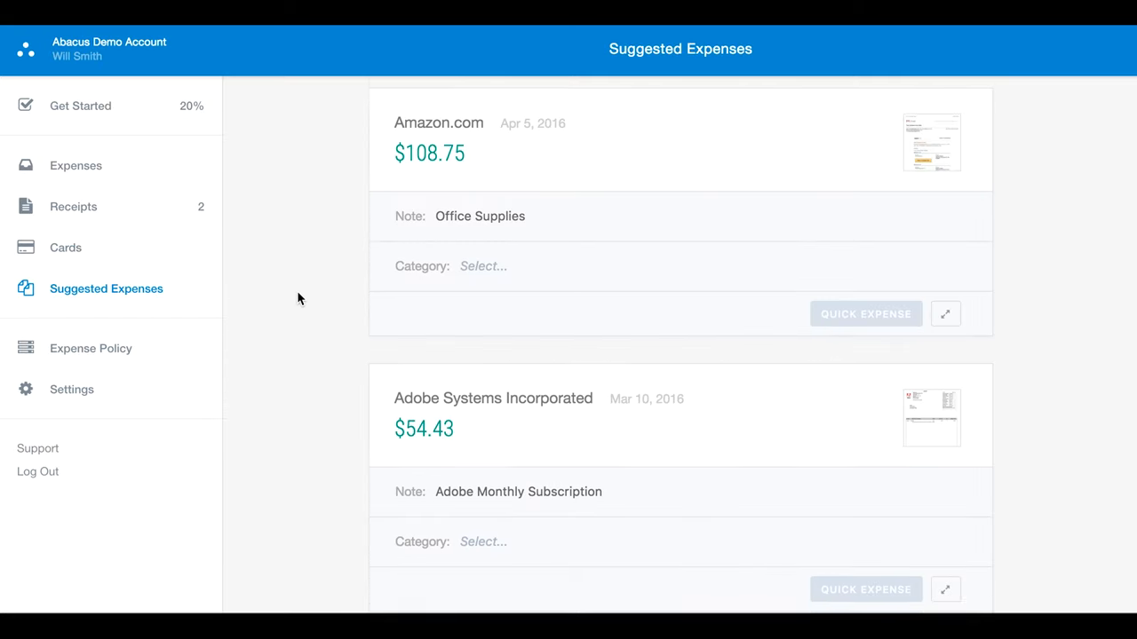
scroll("down", 3)
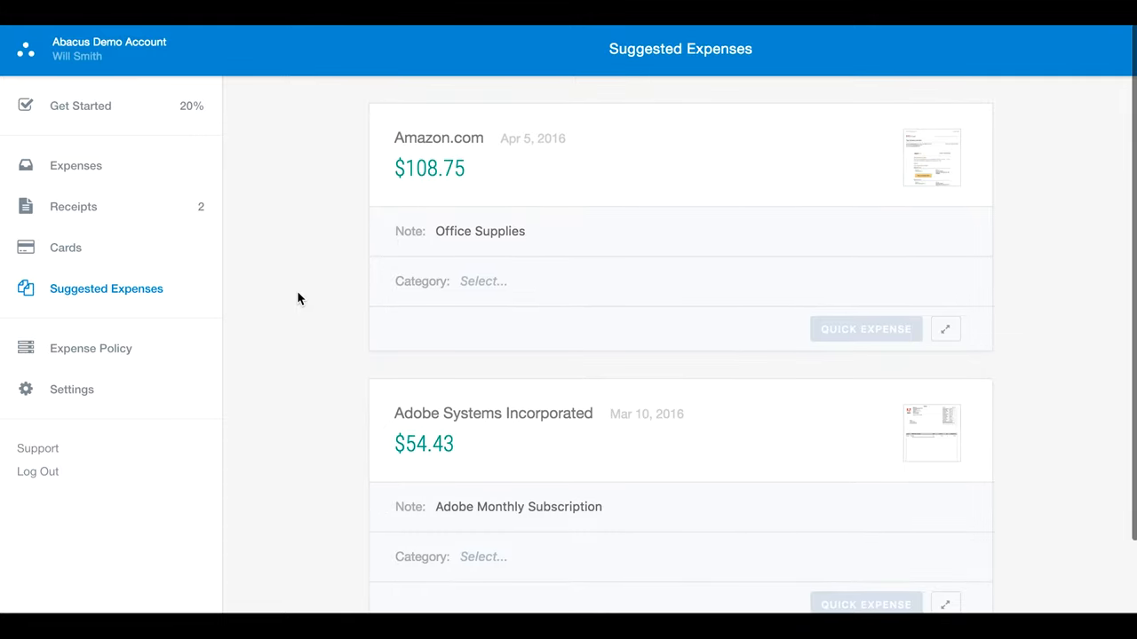
mouse_move(482, 281)
type("off")
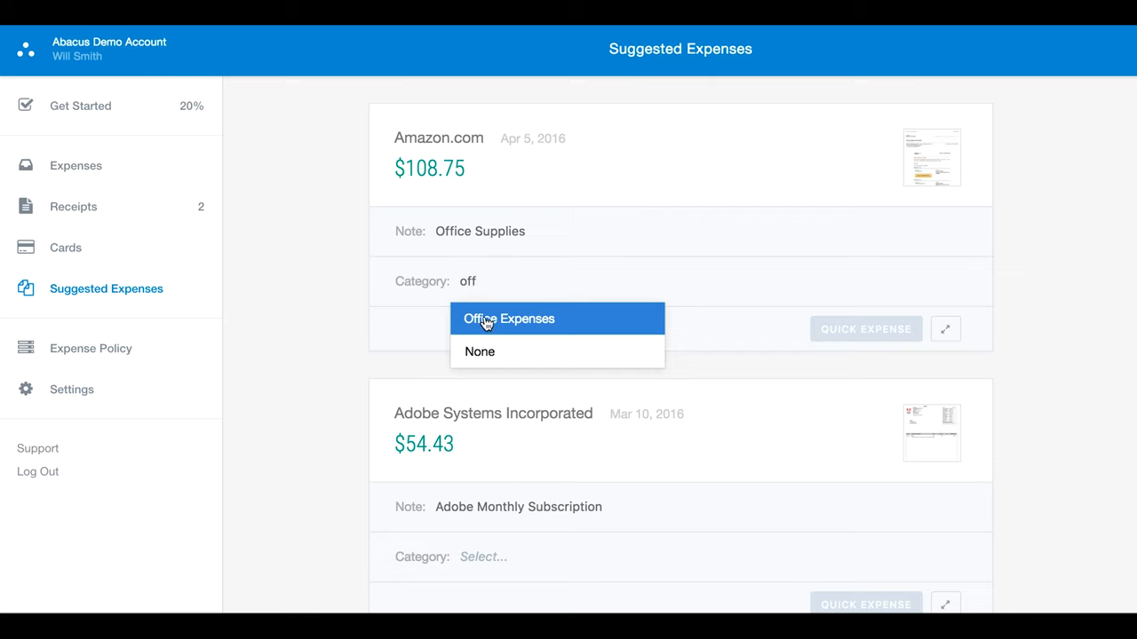
left_click(509, 319)
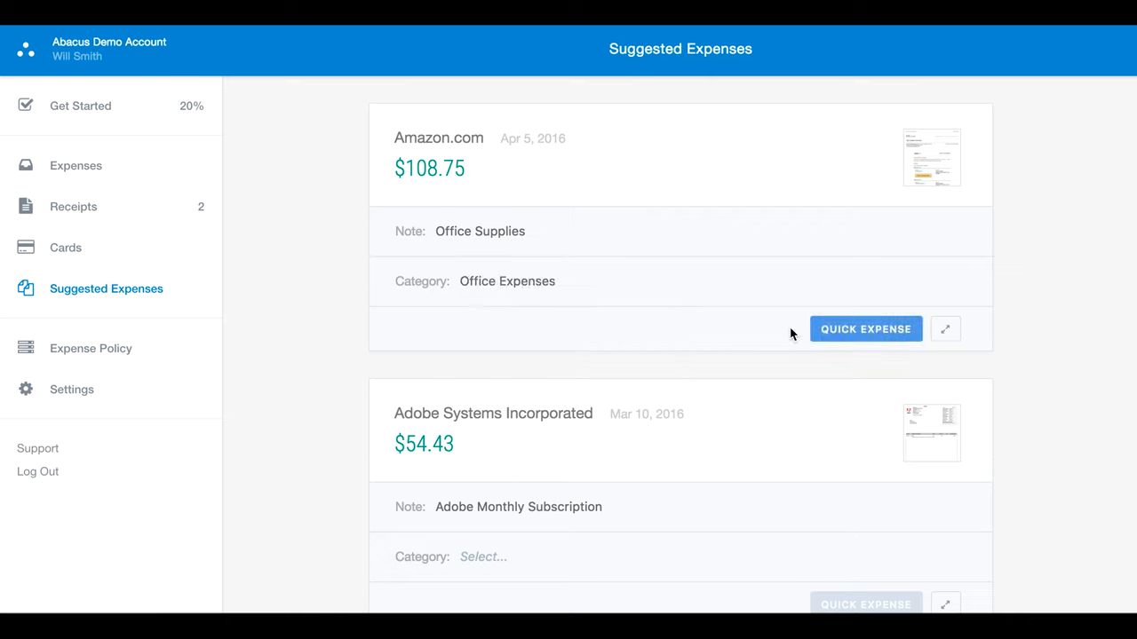
left_click(865, 329)
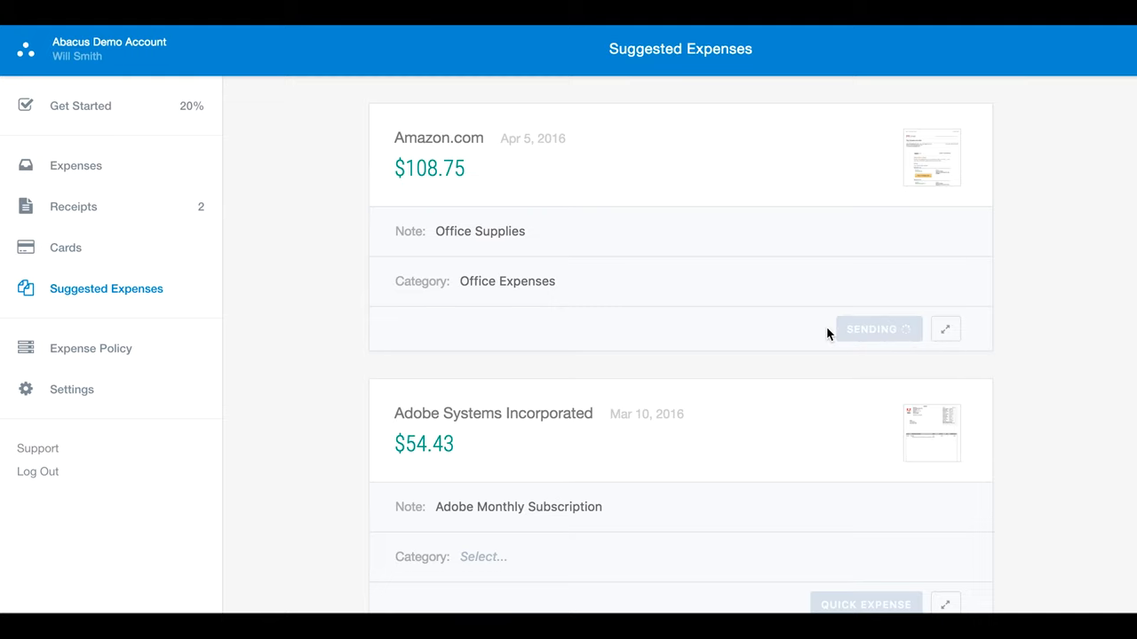
left_click(866, 328)
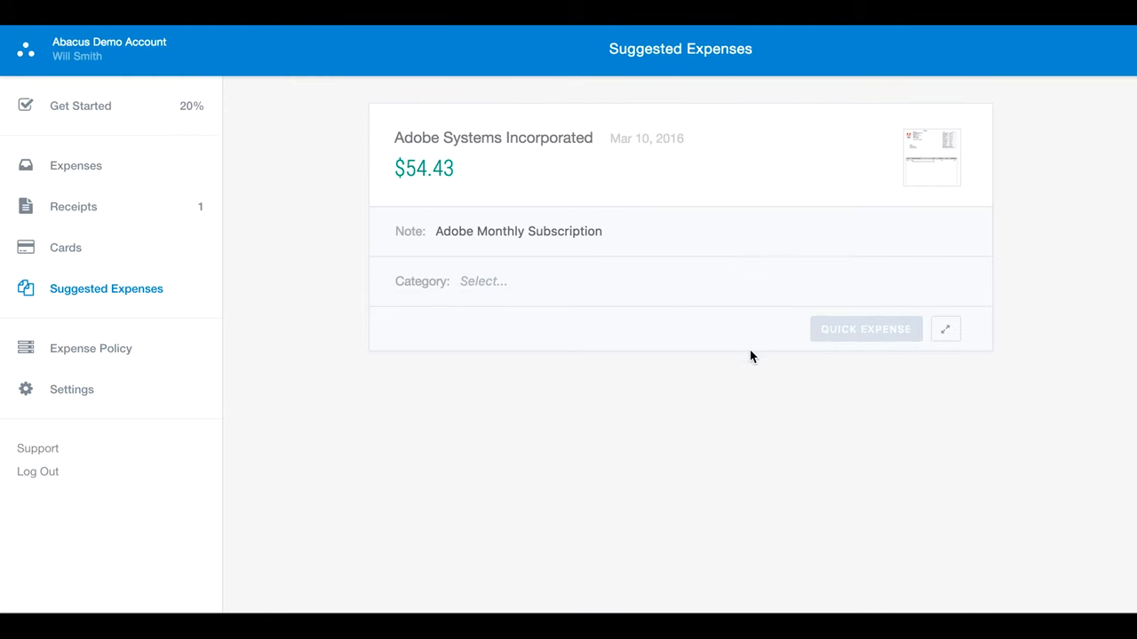
mouse_move(334, 344)
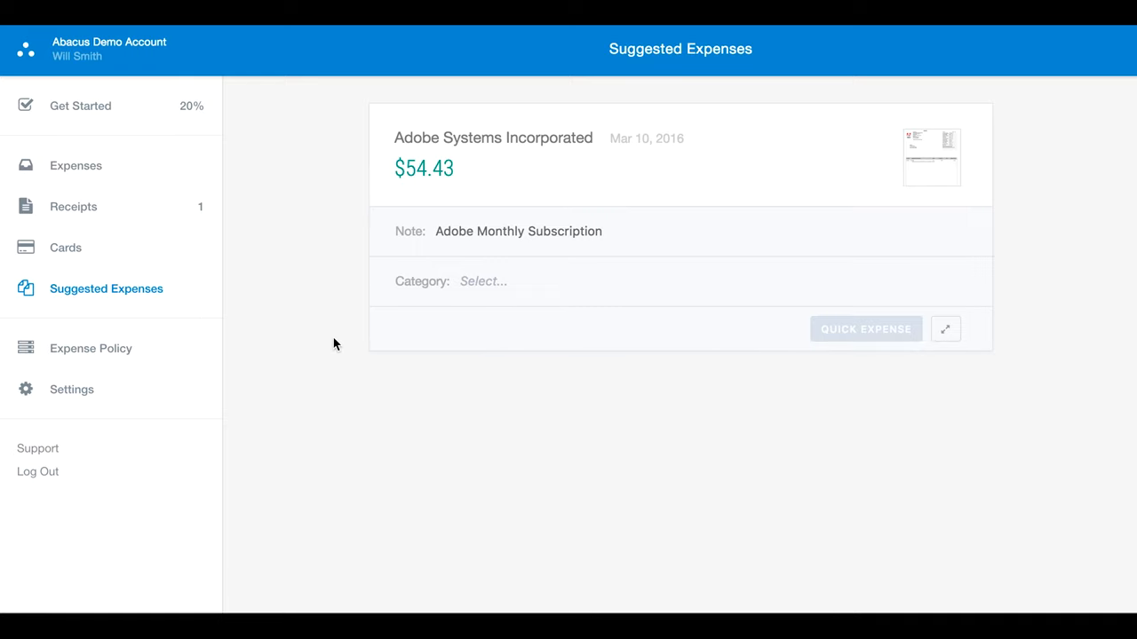
mouse_move(331, 341)
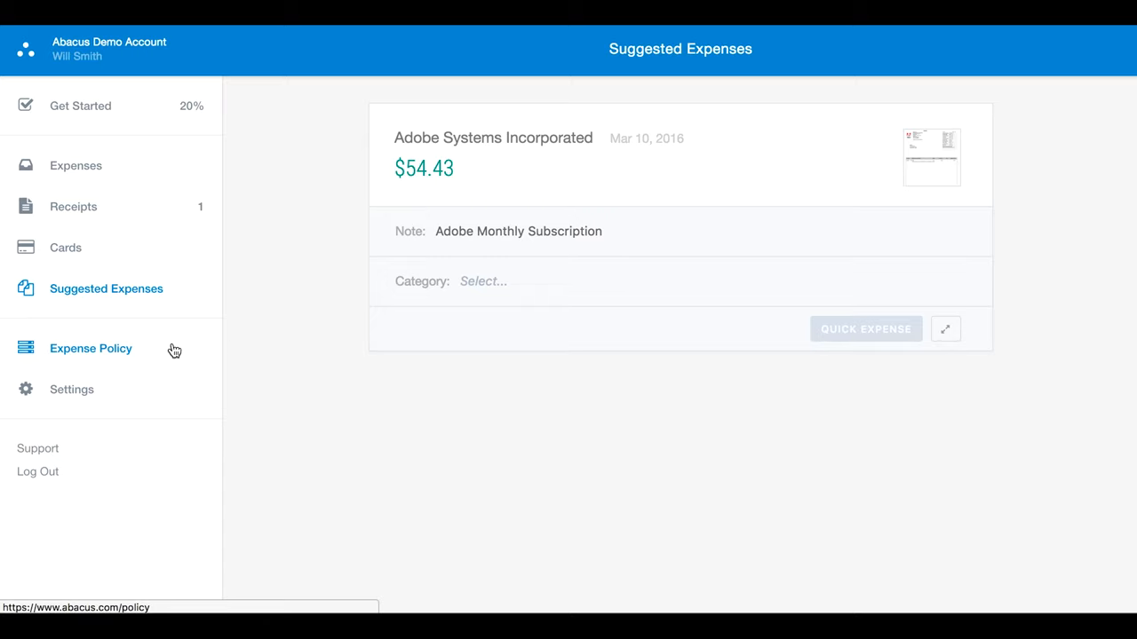
mouse_move(133, 354)
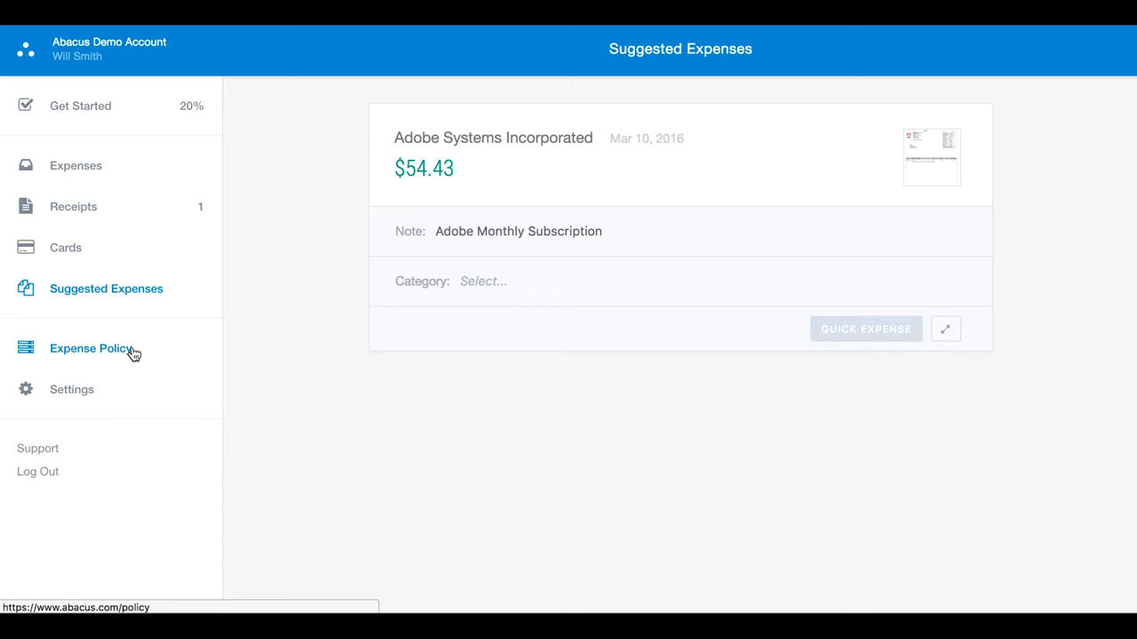
left_click(91, 348)
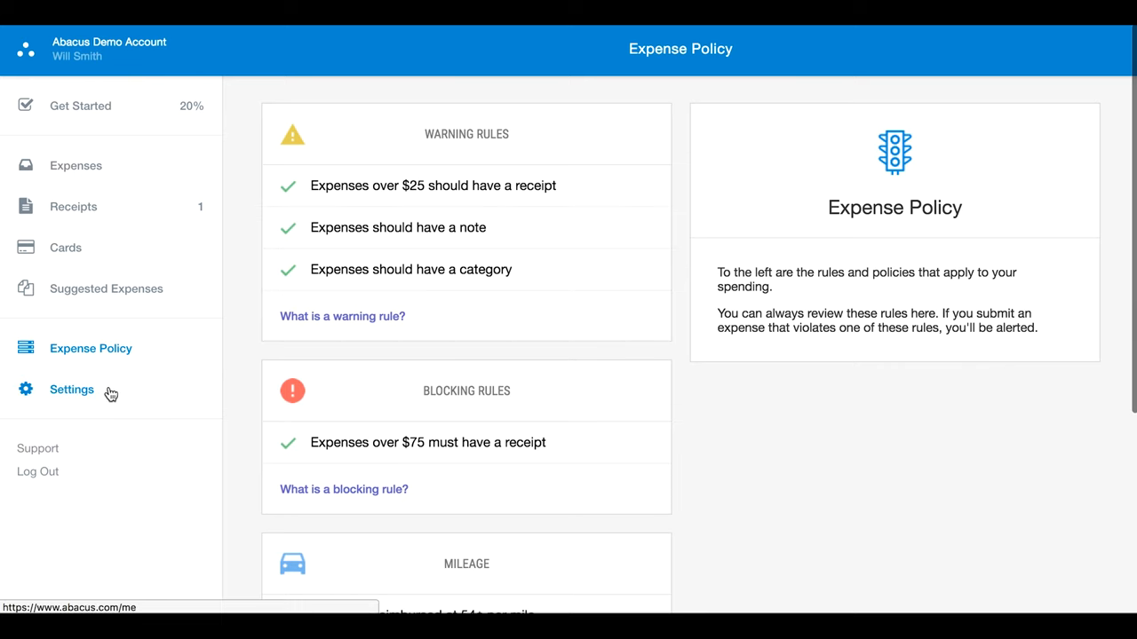
Step: Go from Settings through Bank Account to Linked Email Accounts, showing the receipt forwarding address
left_click(72, 389)
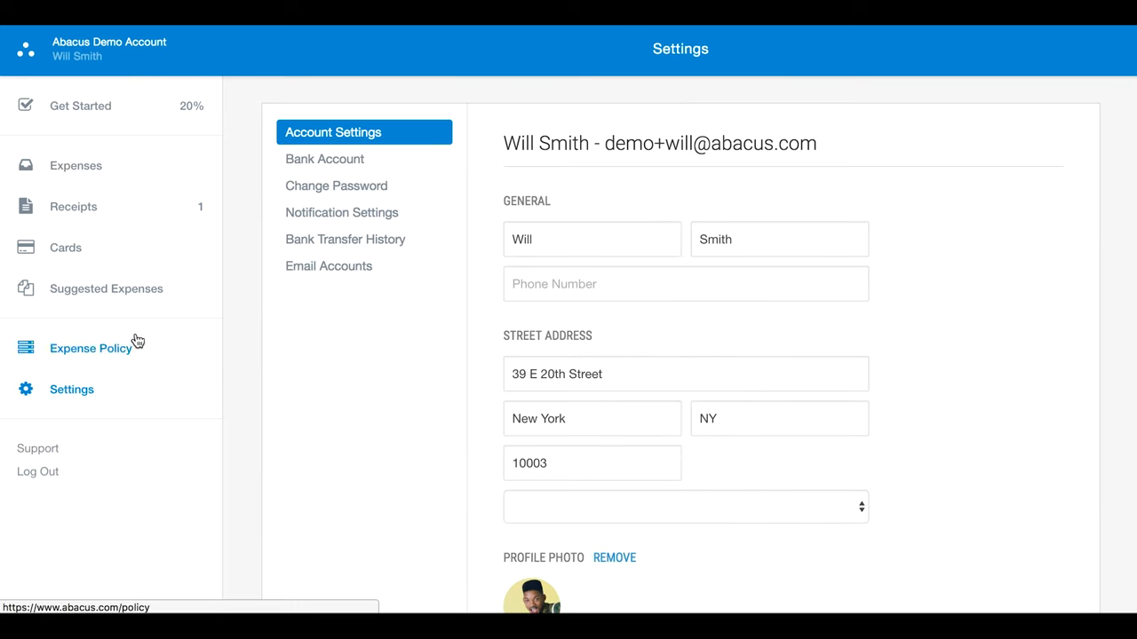
left_click(324, 159)
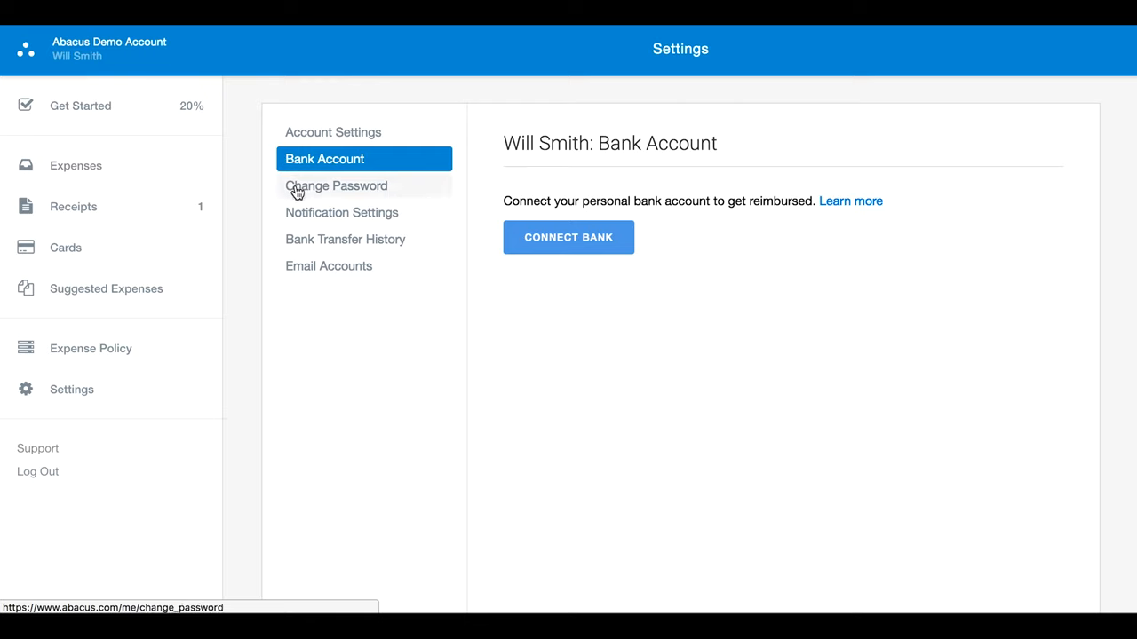
mouse_move(355, 213)
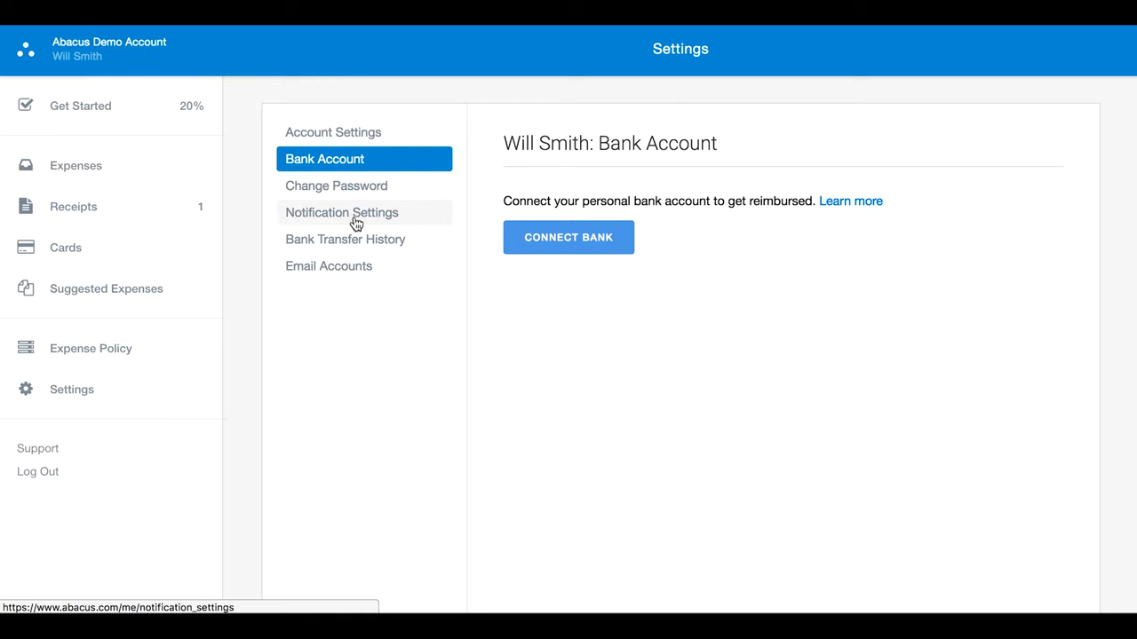
mouse_move(363, 243)
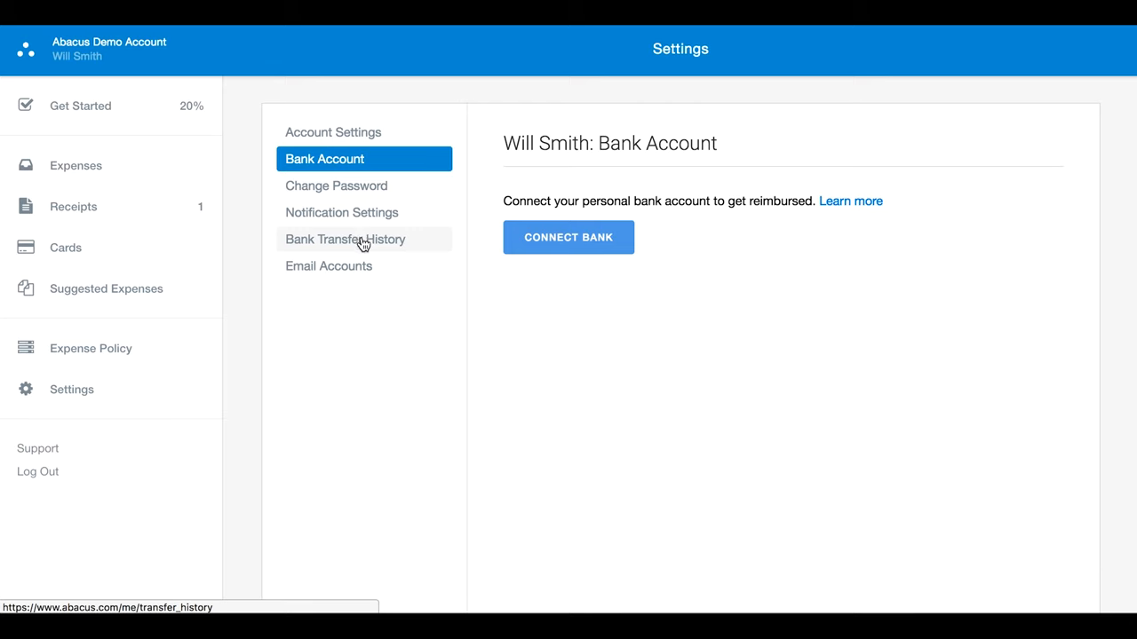
mouse_move(364, 246)
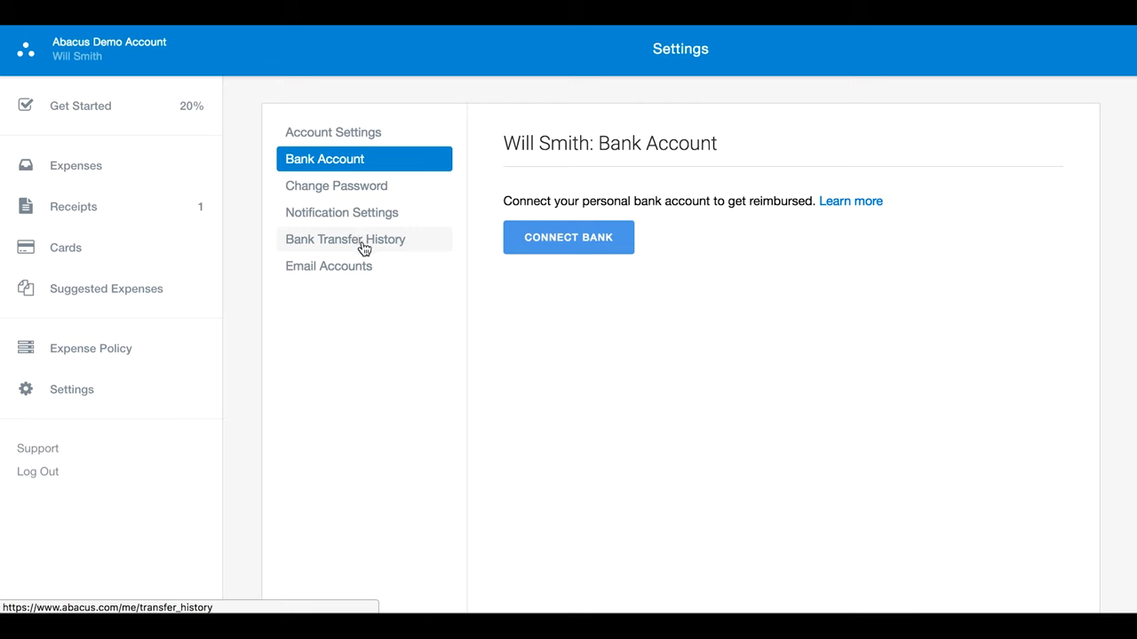
left_click(328, 266)
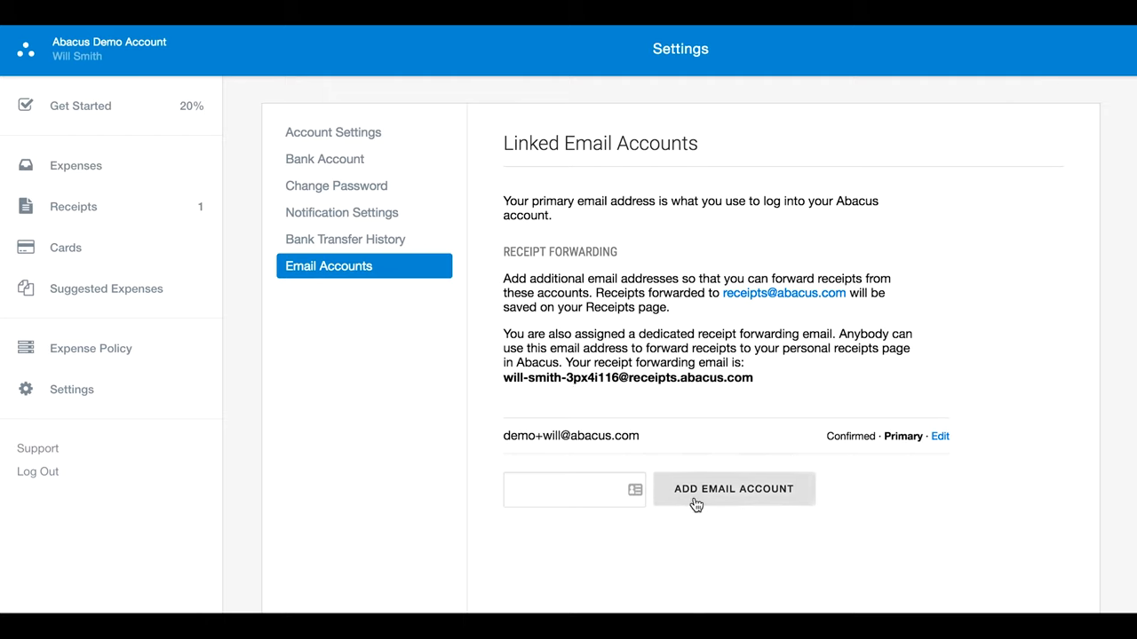
mouse_move(699, 560)
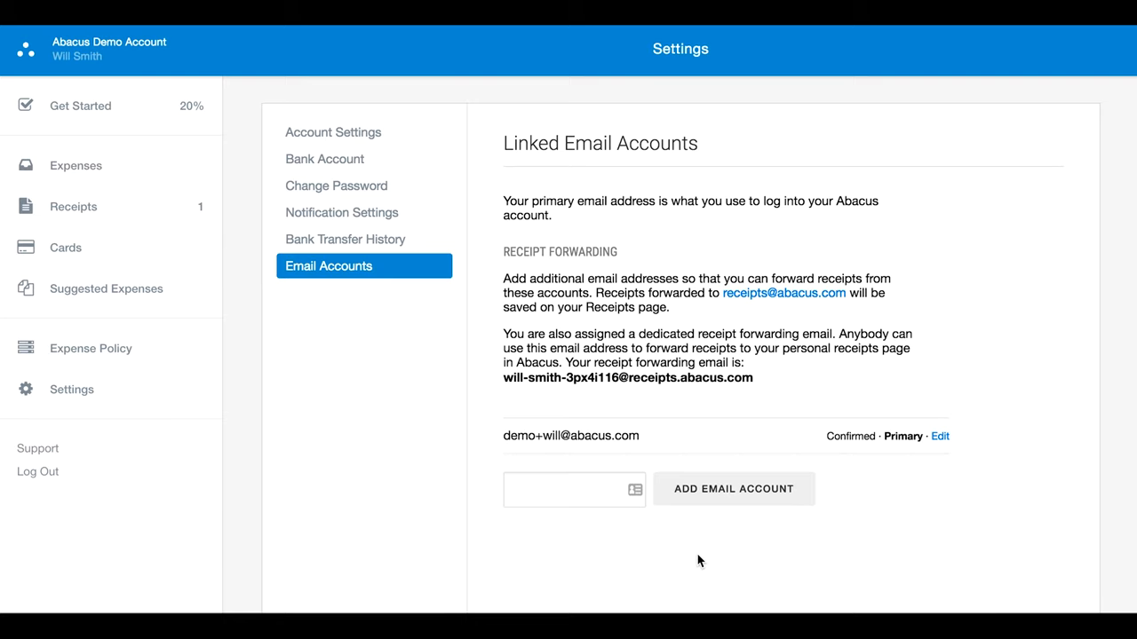